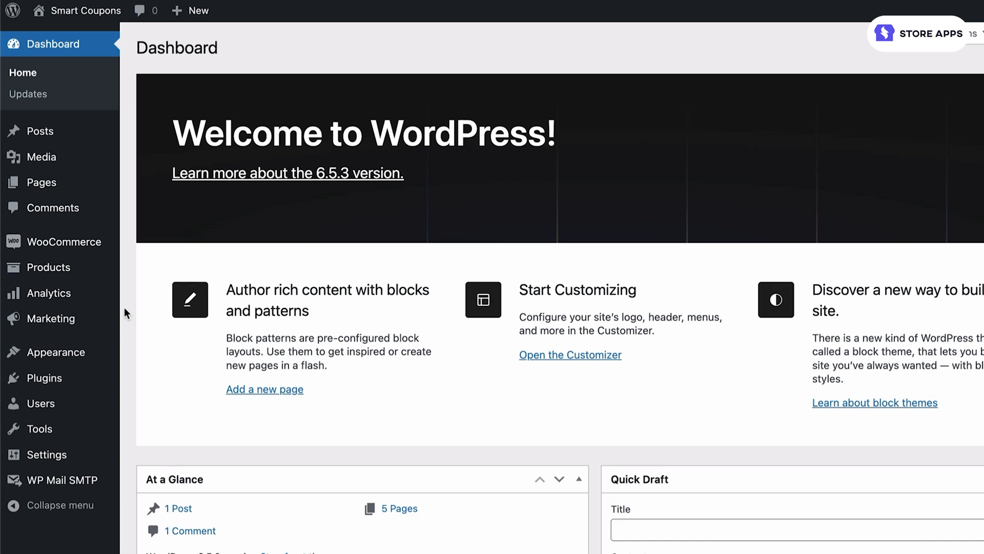
mouse_move(51, 319)
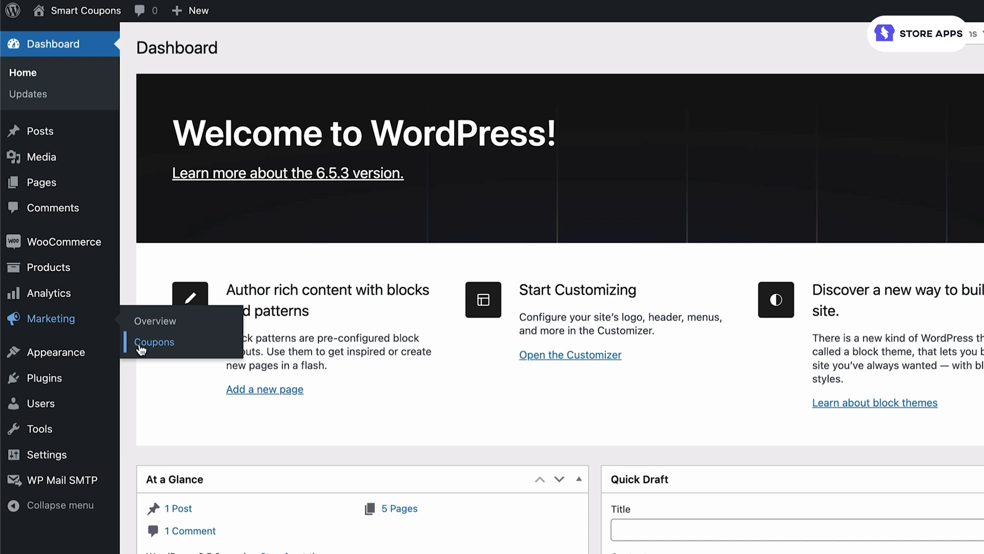
Go to Marketing > Coupons to view the store's coupon list
click(154, 342)
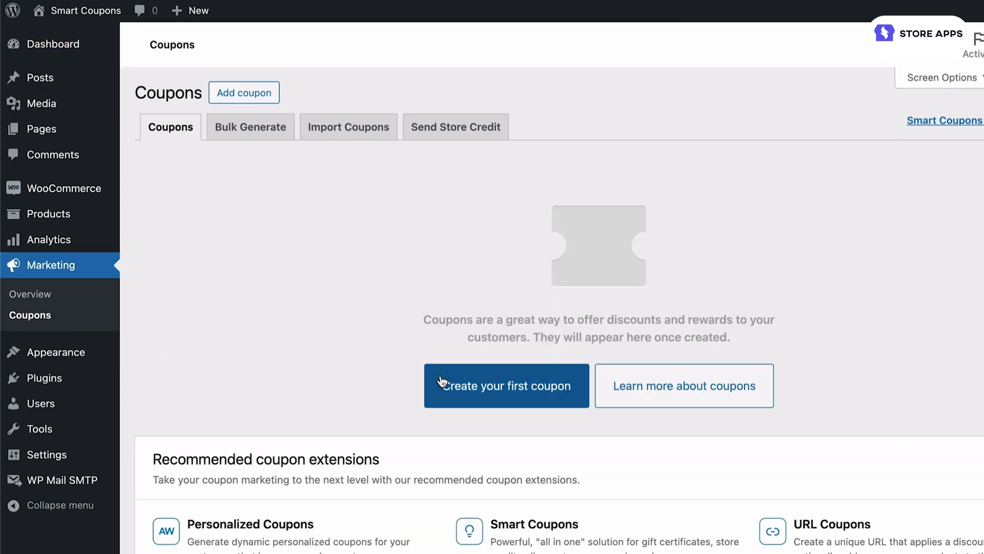
Create a new coupon with the code 'bogochoc' and scroll to Coupon data
click(506, 385)
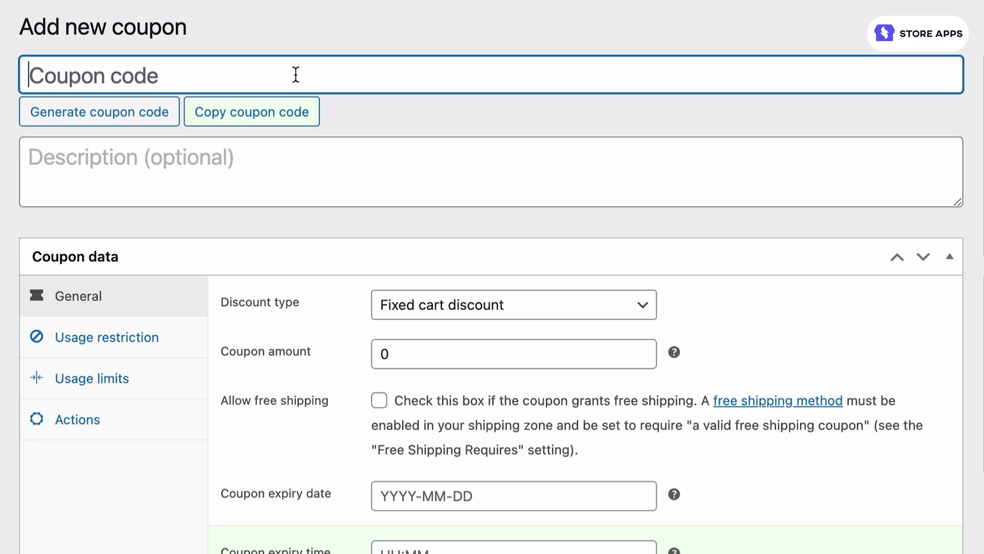
text(bogo)
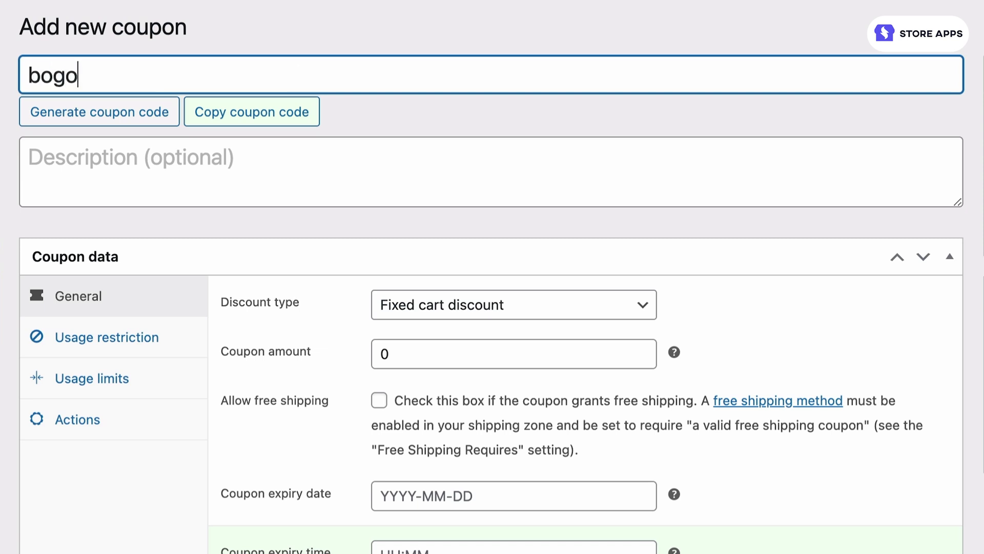
text(choc)
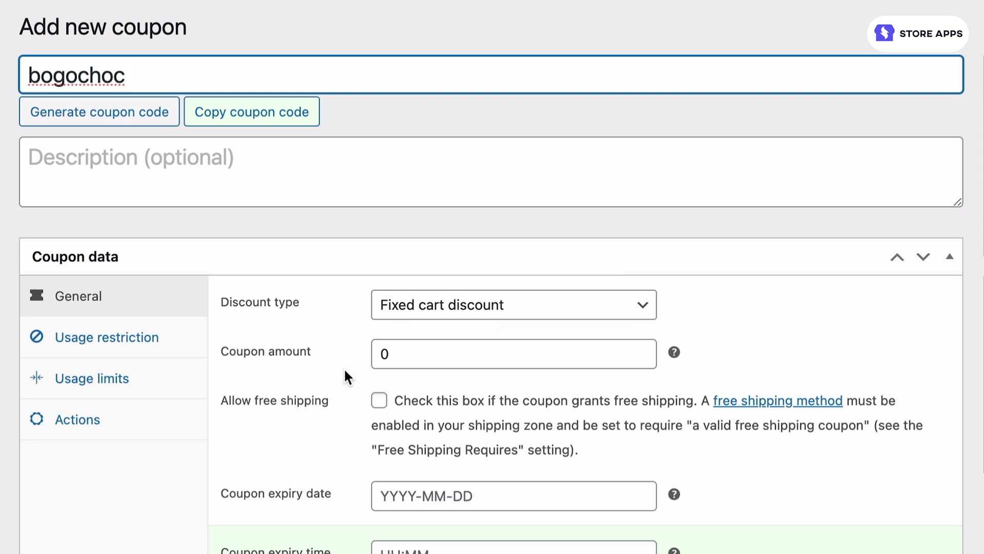
scroll(down, 3)
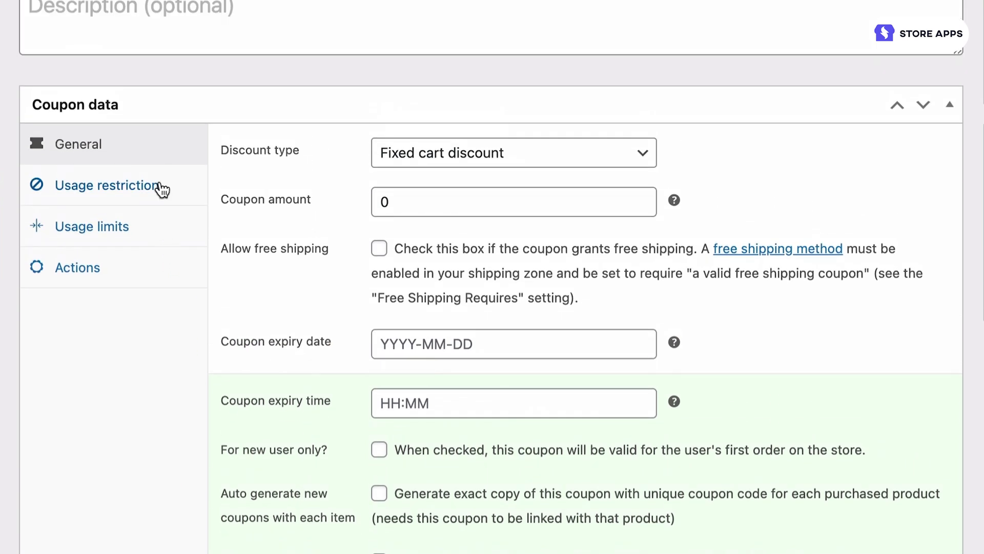
Restrict the bogochoc coupon's usage to the product Chocolate (#9118)
click(108, 185)
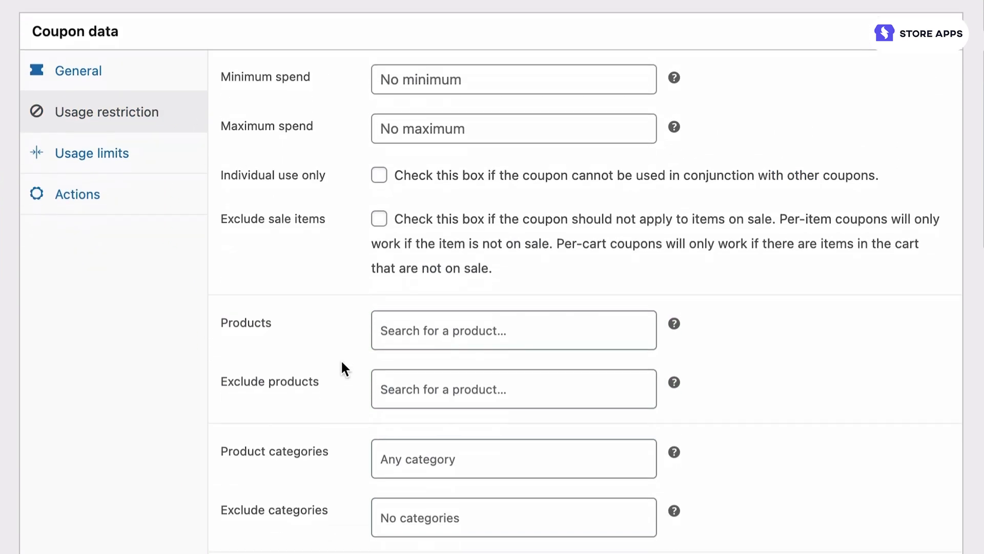
click(512, 330)
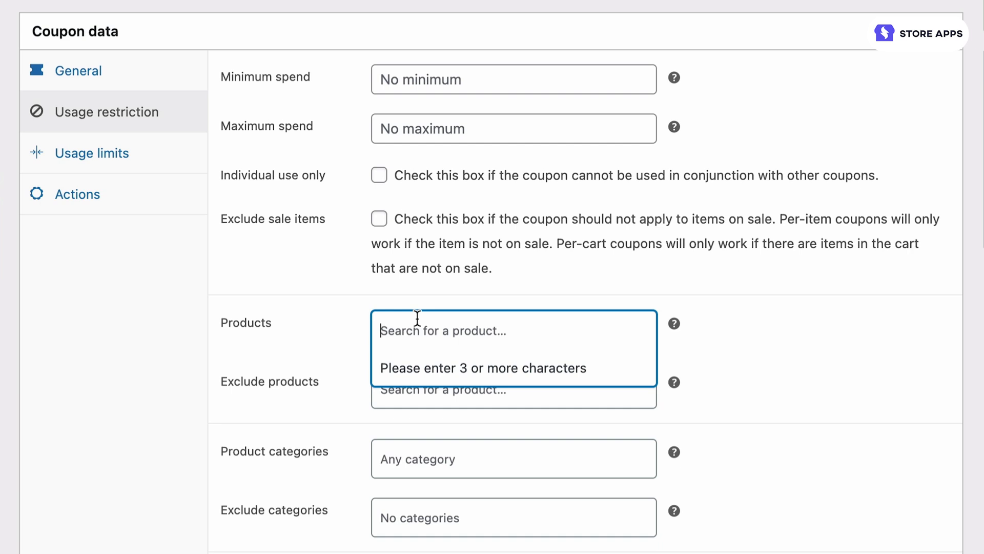
text(cho)
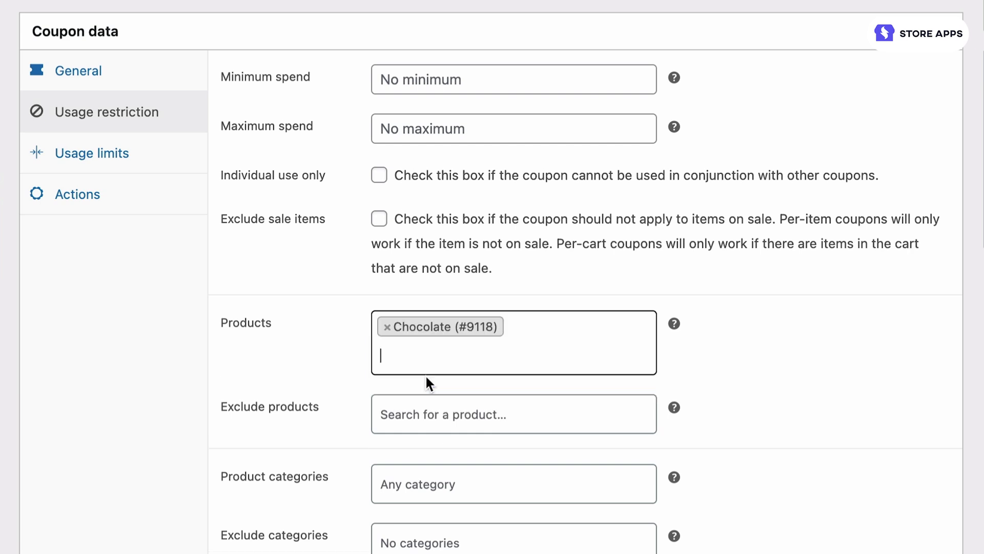
Make the coupon add Chocolate to cart with the message 'Today's BOGO Offer'
click(77, 193)
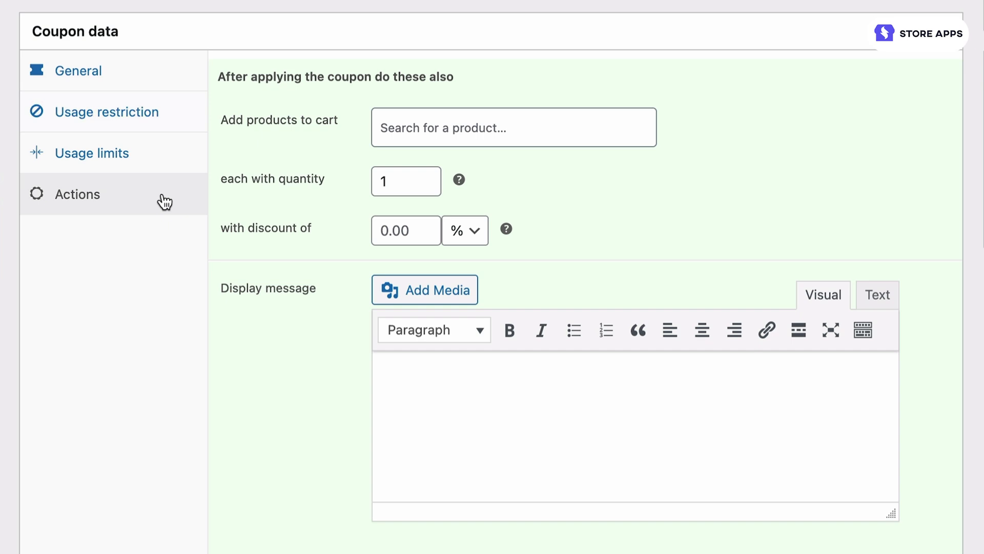
text(ch)
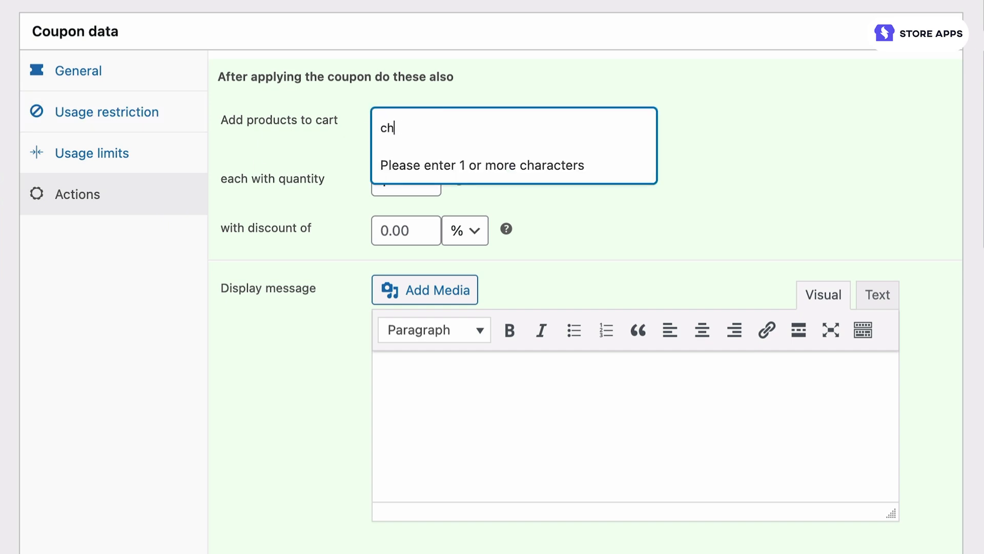
click(439, 123)
text(100)
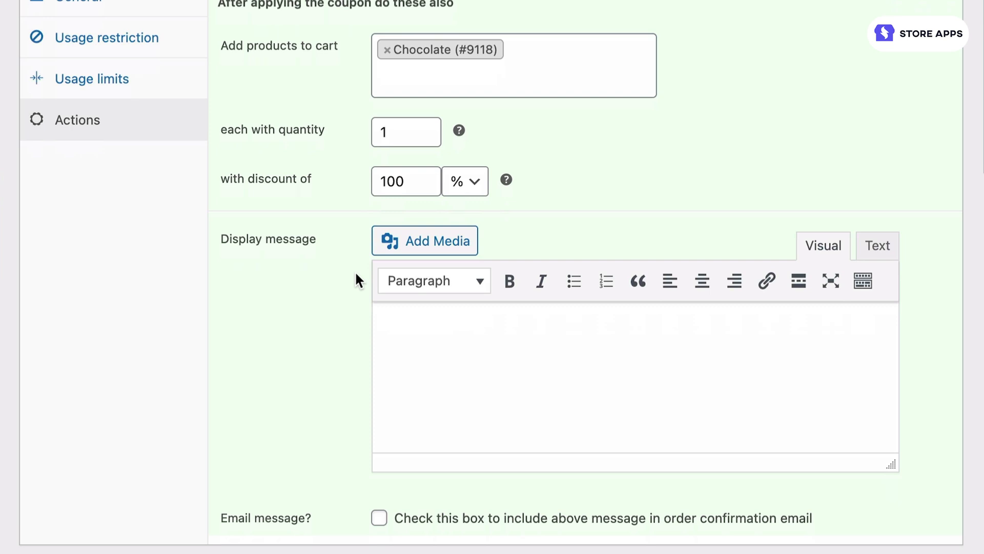
text(Today)
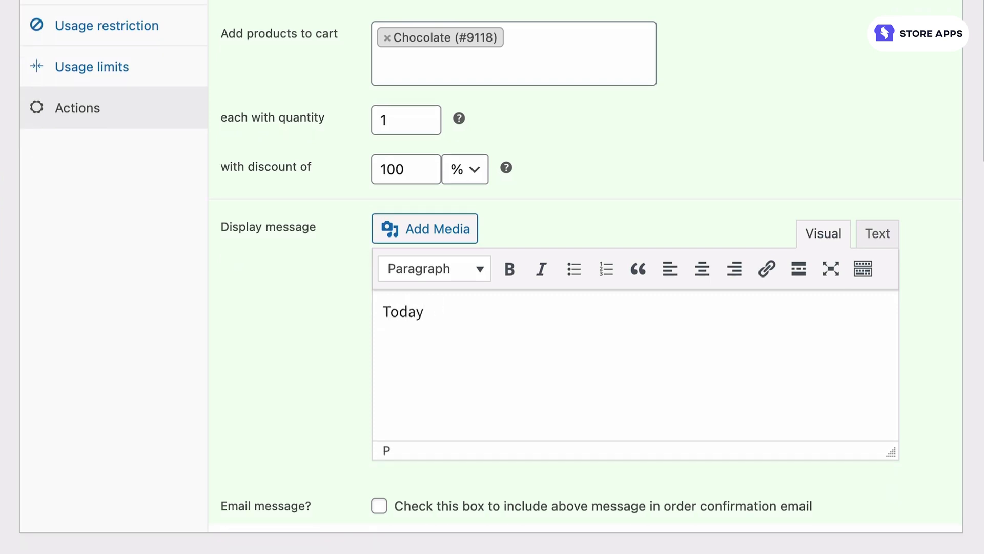
text('s BOGO Offer)
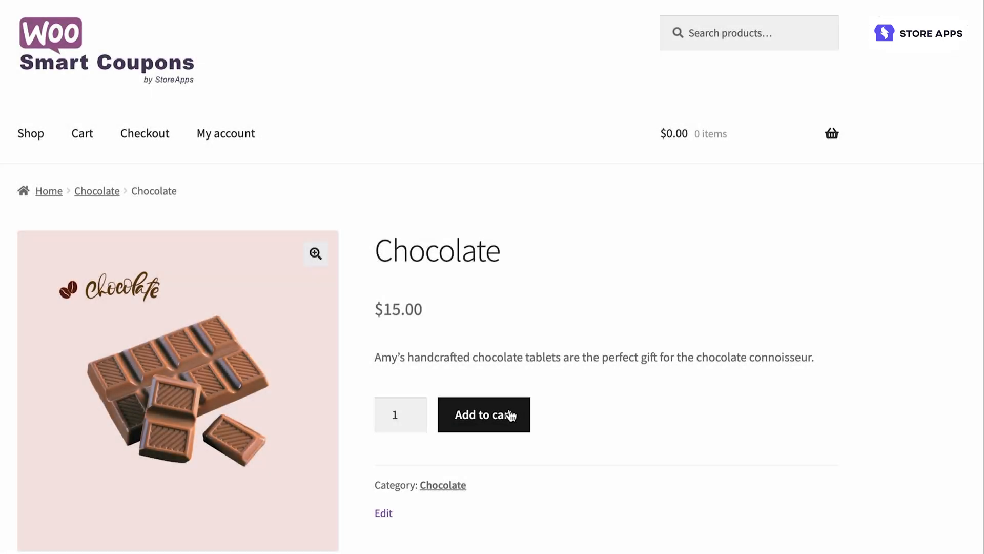
Add Chocolate to the storefront cart and review the free Chocolate saving $15
click(483, 414)
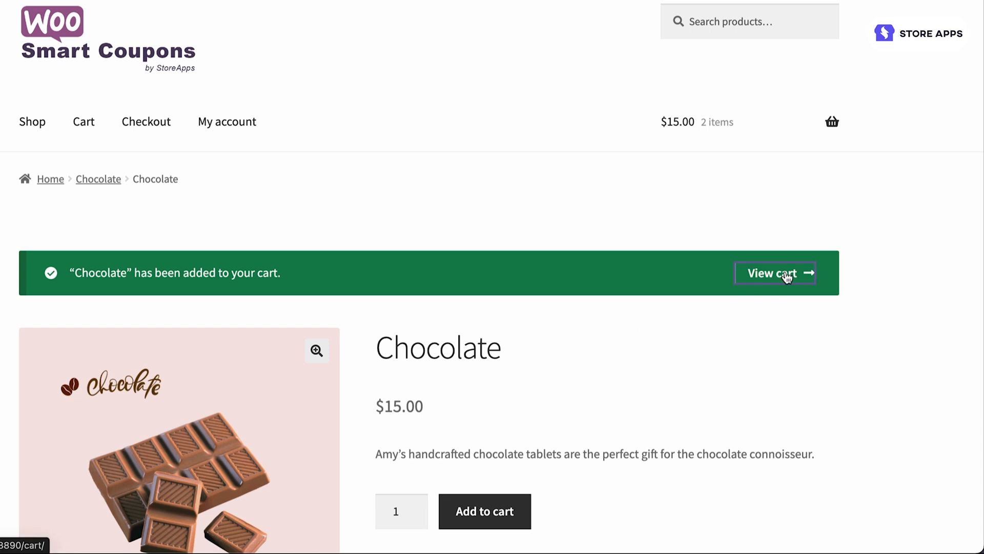
click(774, 273)
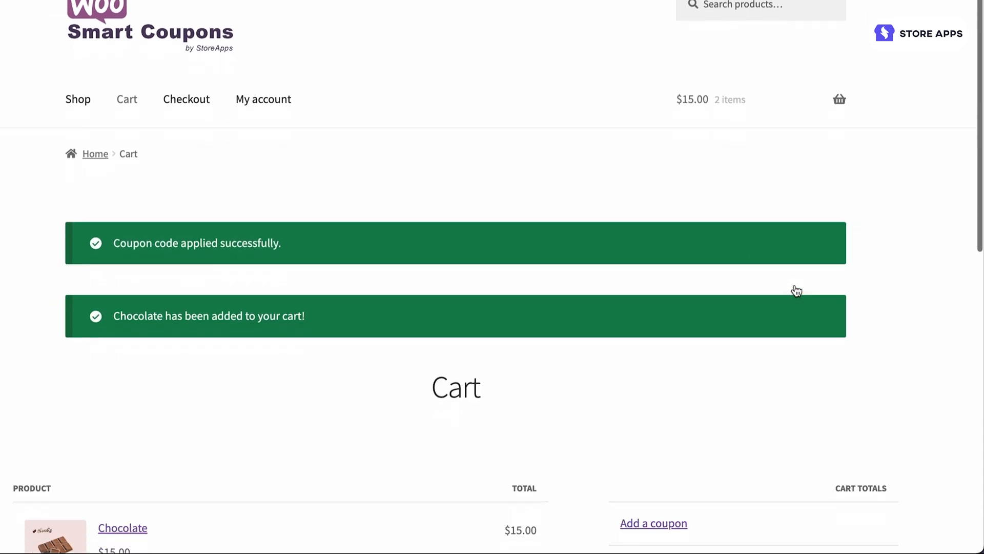
scroll(down, 3)
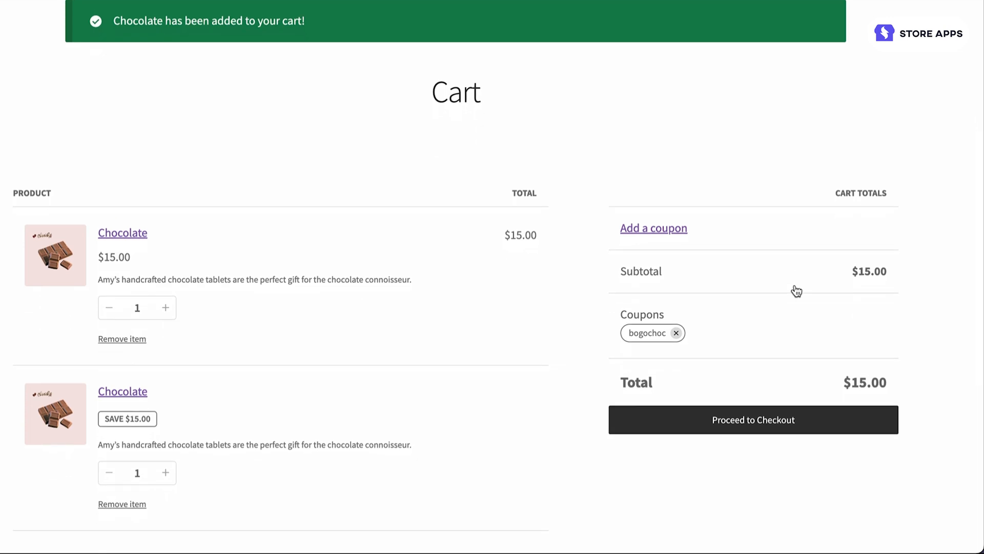
scroll(down, 3)
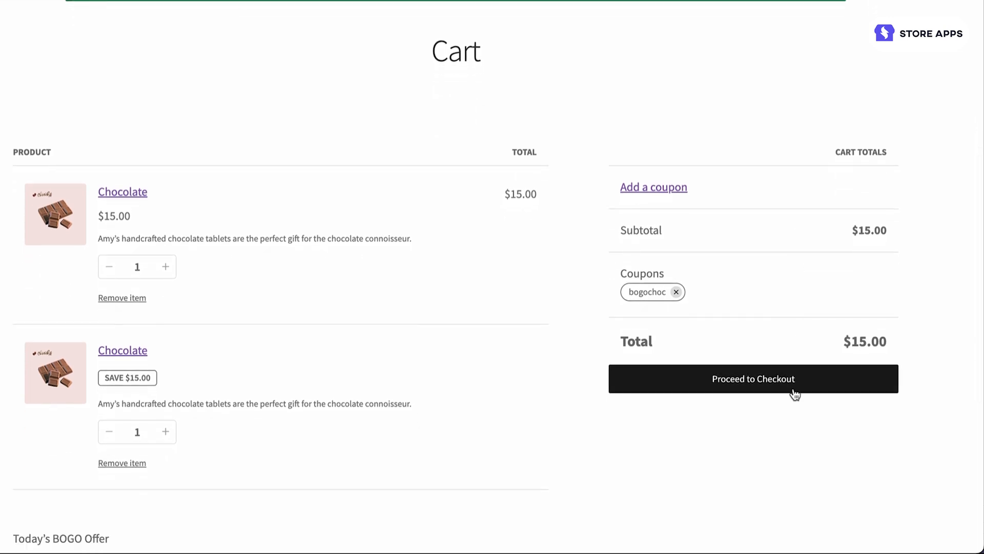
Check out both Chocolates with bogochoc applied and place order 9128
click(752, 379)
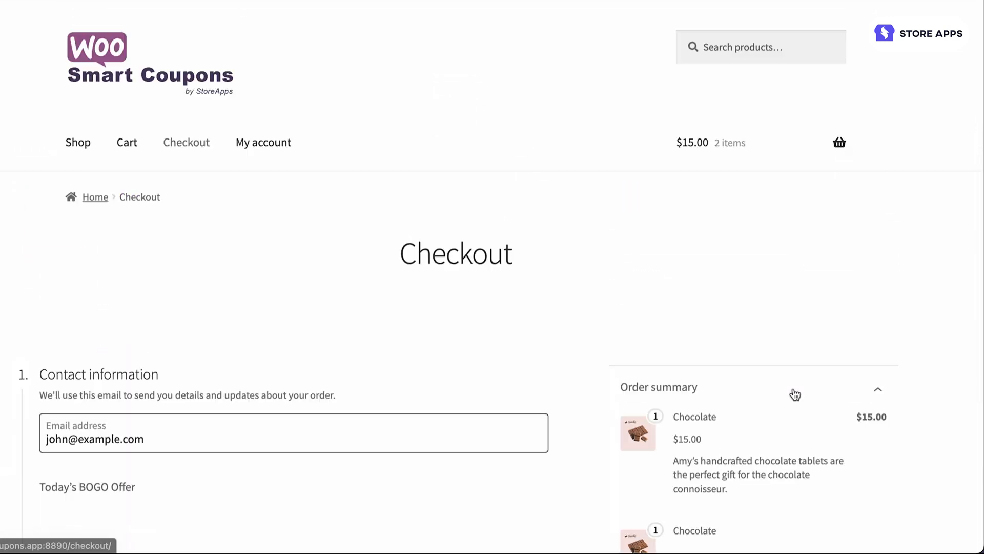
scroll(down, 3)
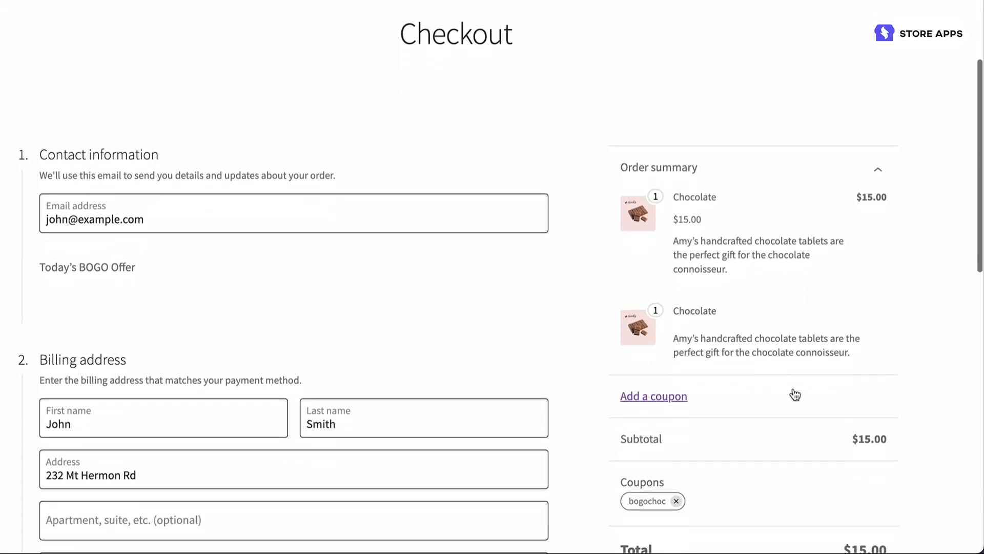
scroll(down, 3)
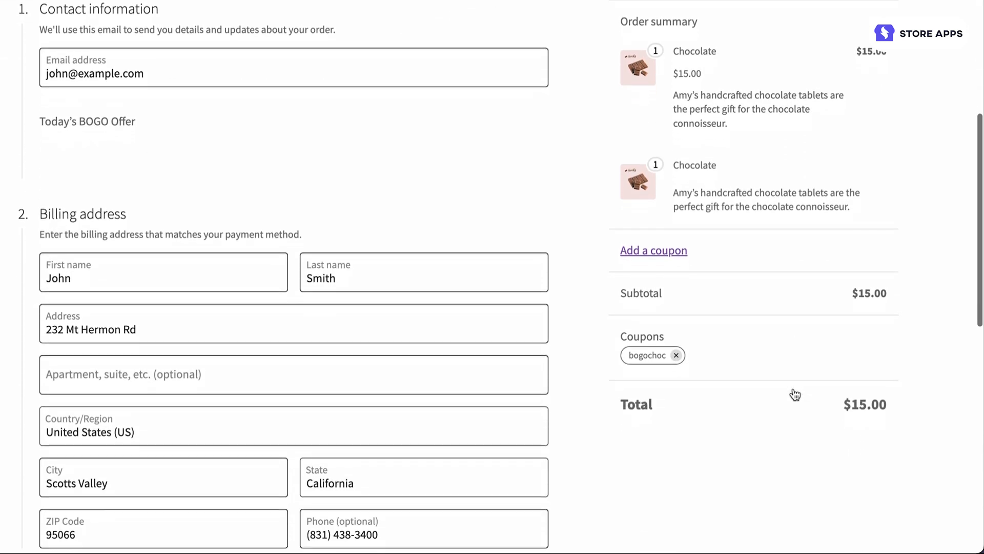
click(414, 434)
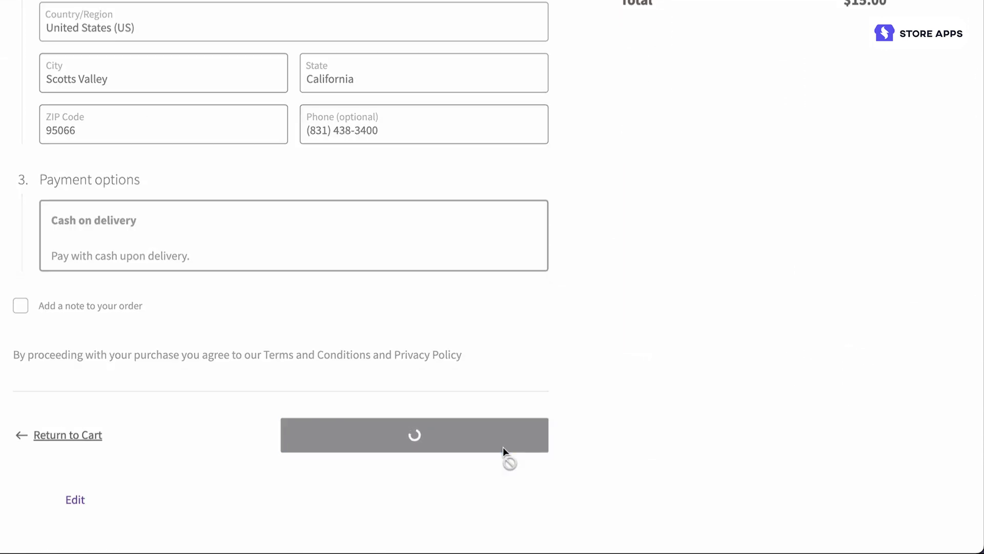
click(414, 434)
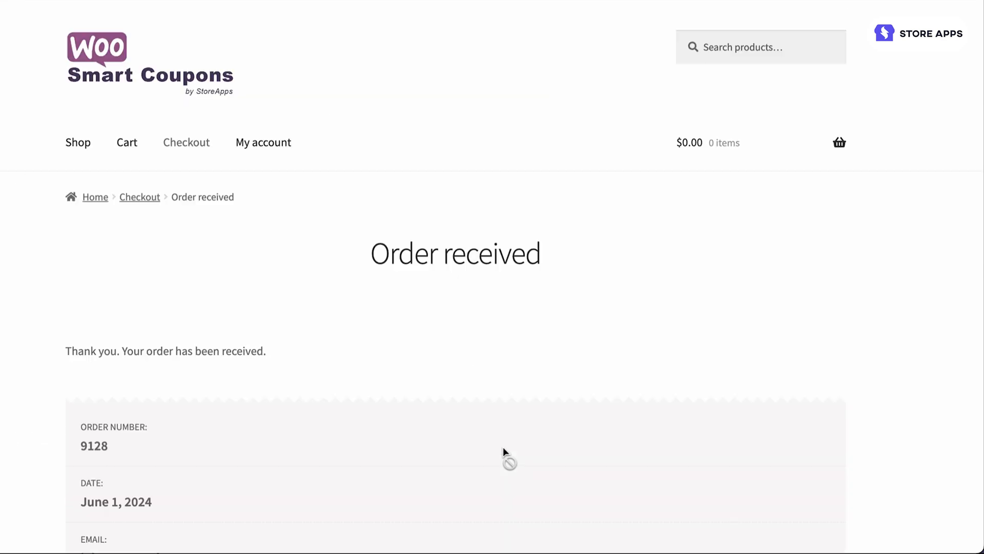